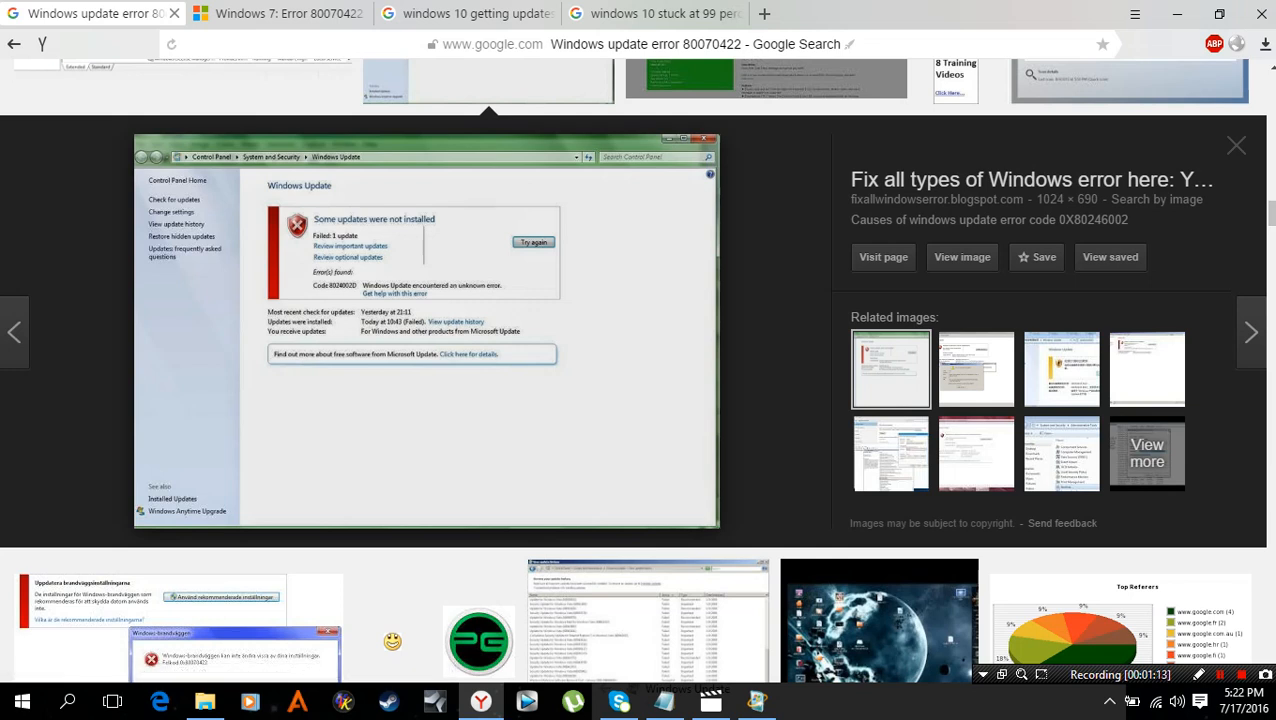
Switch between the Microsoft Answers tab on error 80070422 and the search results tab.
left_click(280, 13)
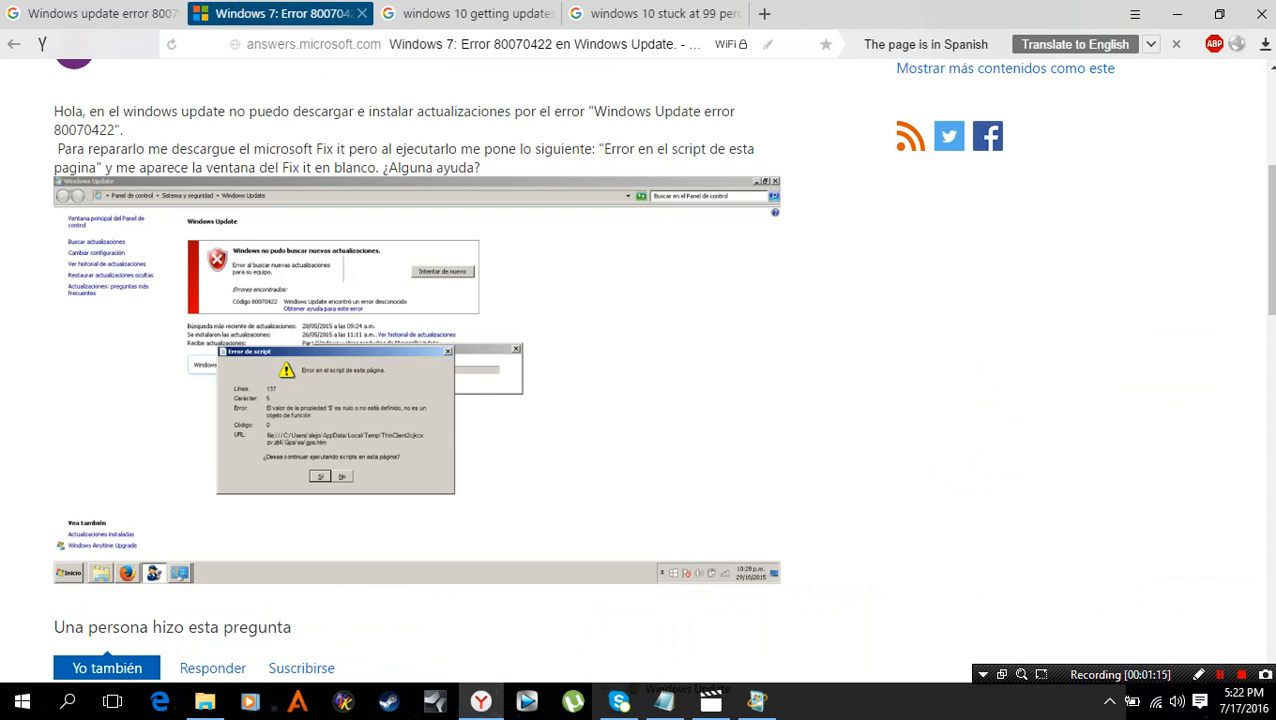
left_click(465, 13)
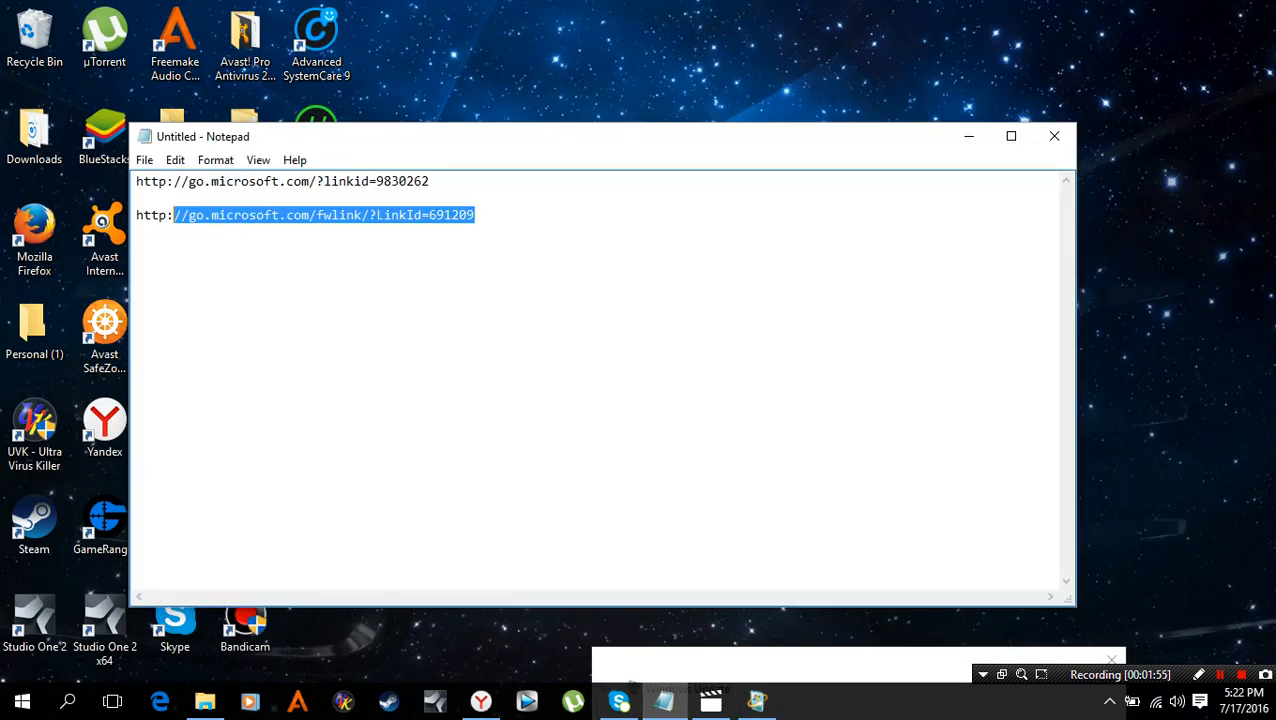
Select the go.microsoft.com troubleshooter link in Notepad to start the Windows Update troubleshooter.
left_click(476, 214)
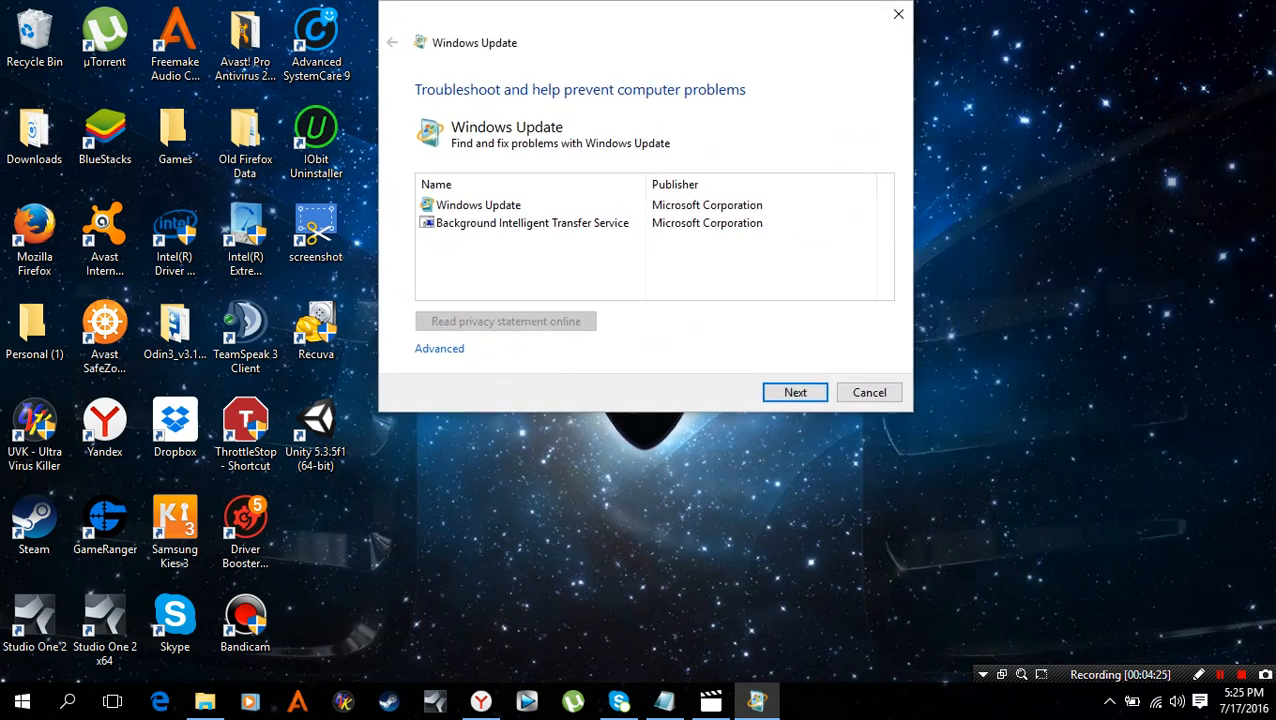
Move the troubleshooter window aside and show the 'windows 10 getting updates stuck' image results.
left_click_drag(640, 42, 905, 42)
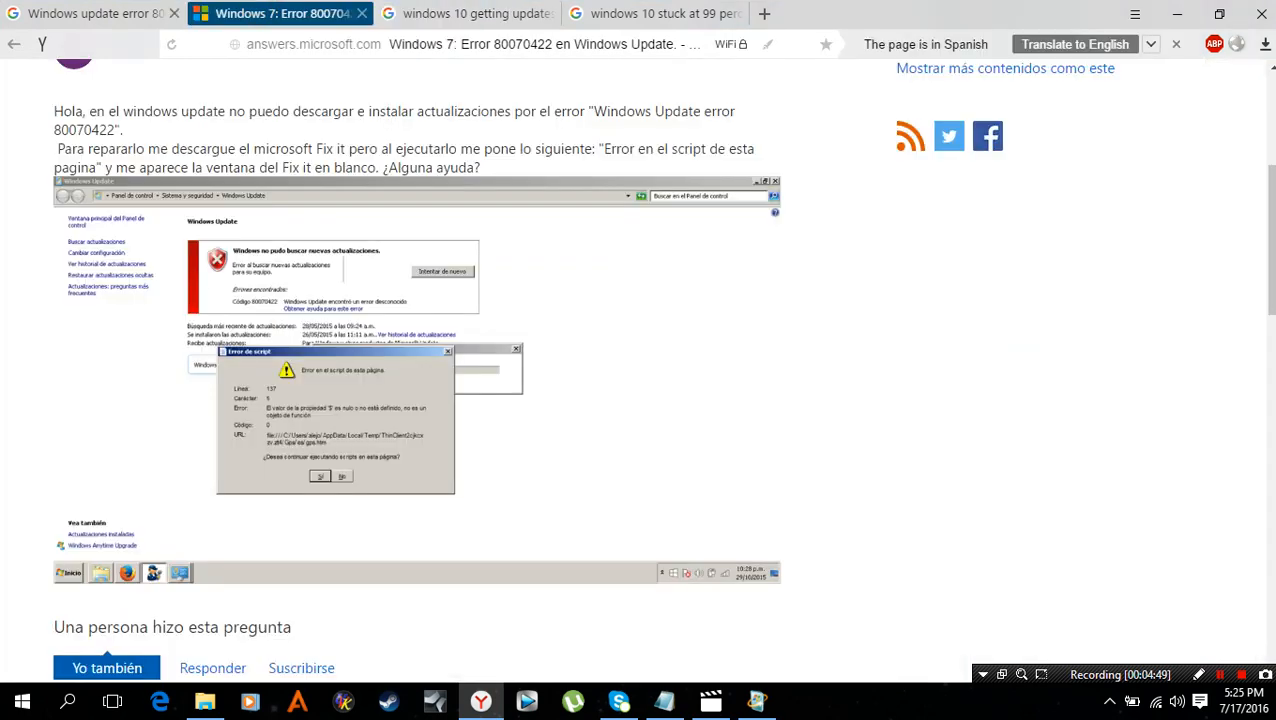
left_click(467, 13)
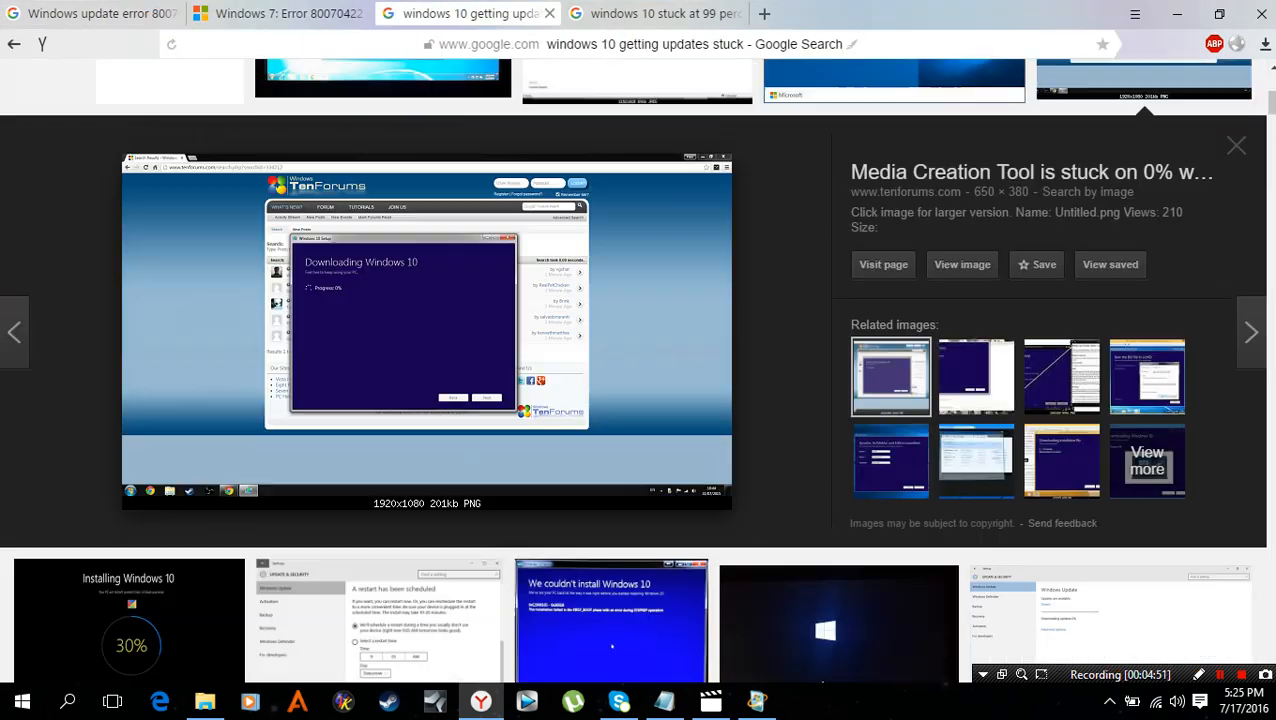